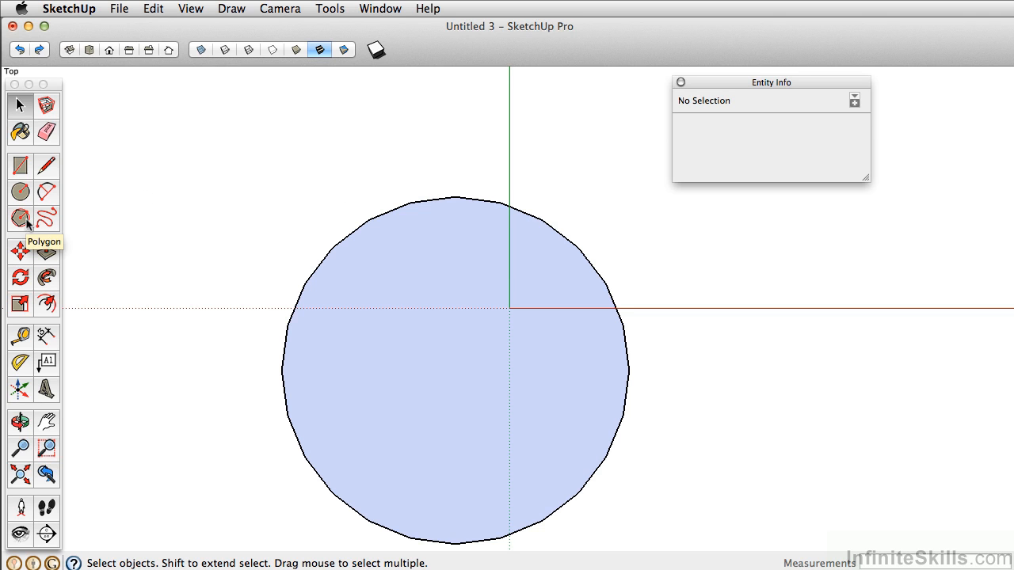
Start an 8-sided polygon with the Polygon tool beside the large circle
click(20, 219)
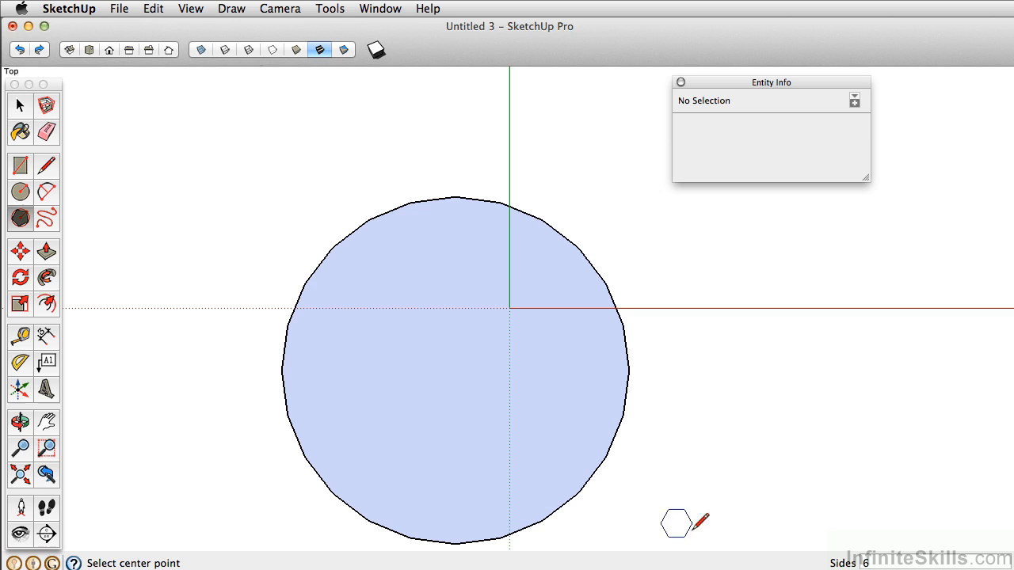
mouse_move(770, 378)
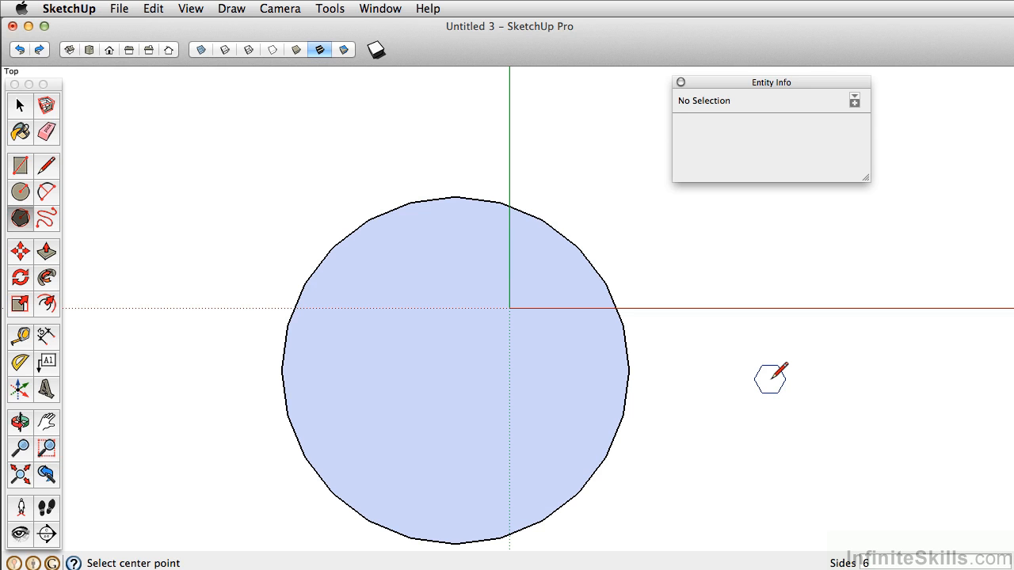
text(8)
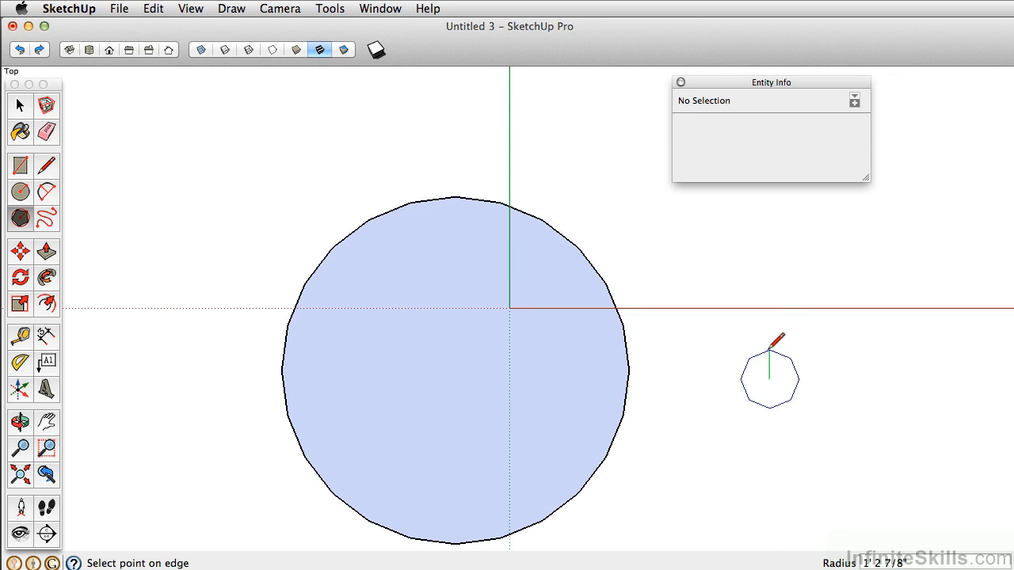
mouse_move(774, 249)
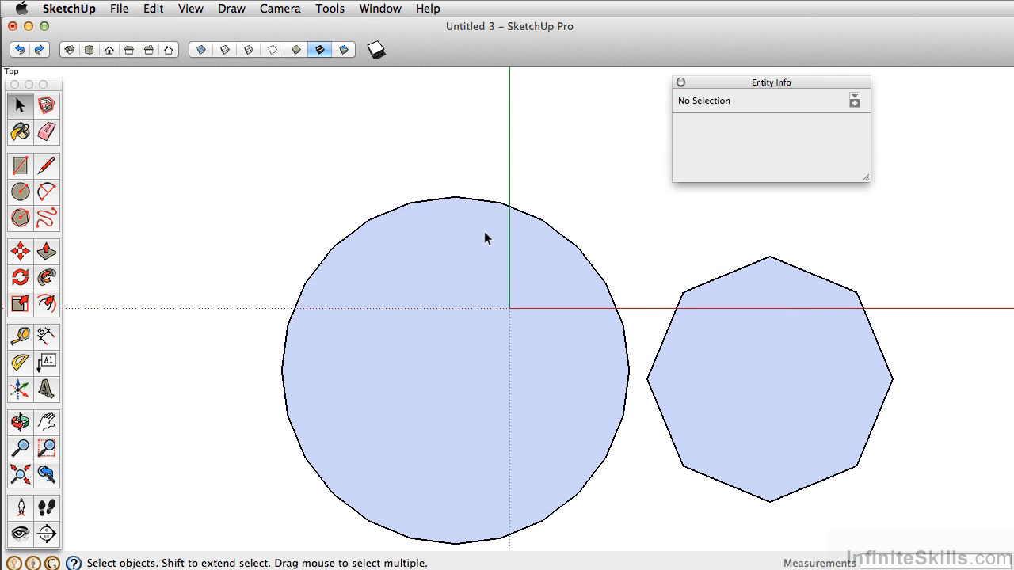
Create a new blank model and drag out a large octagon from the origin
click(118, 8)
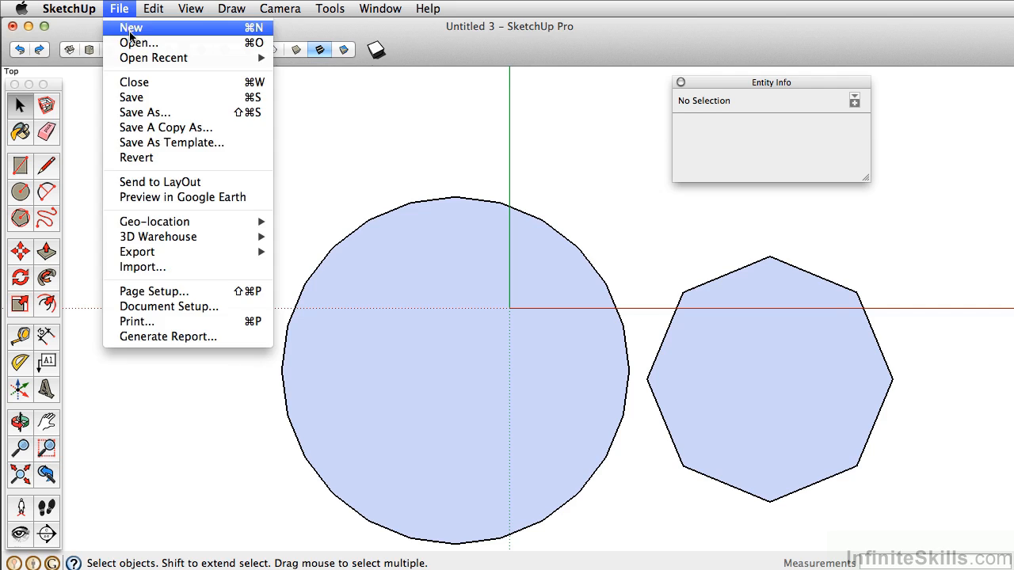
click(130, 27)
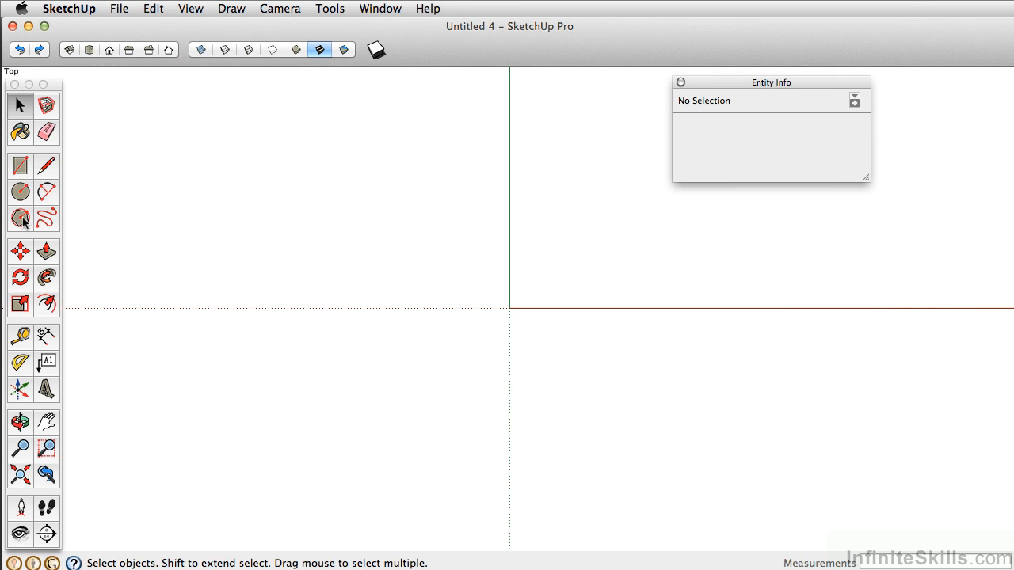
click(20, 219)
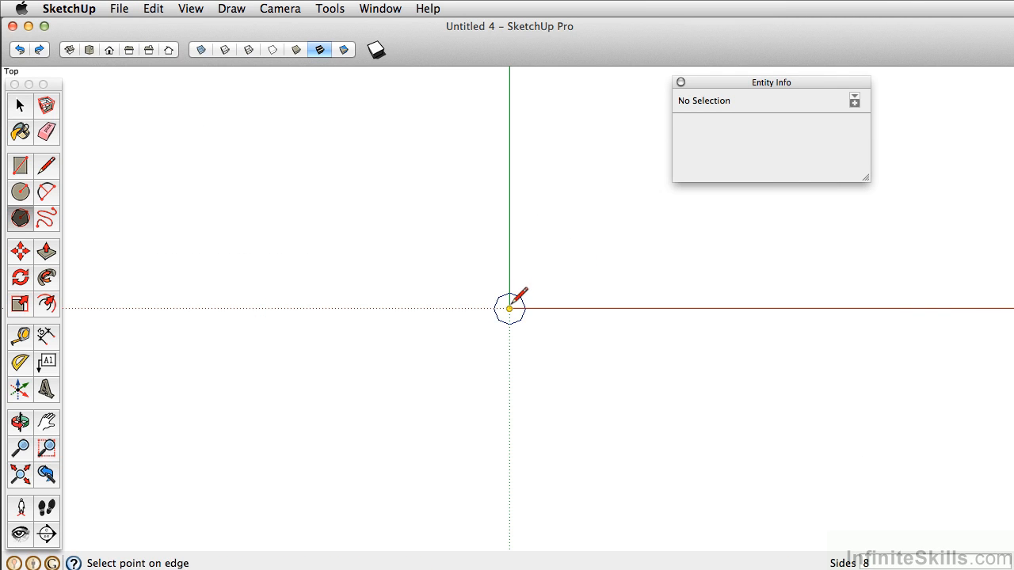
drag(510, 309, 651, 308)
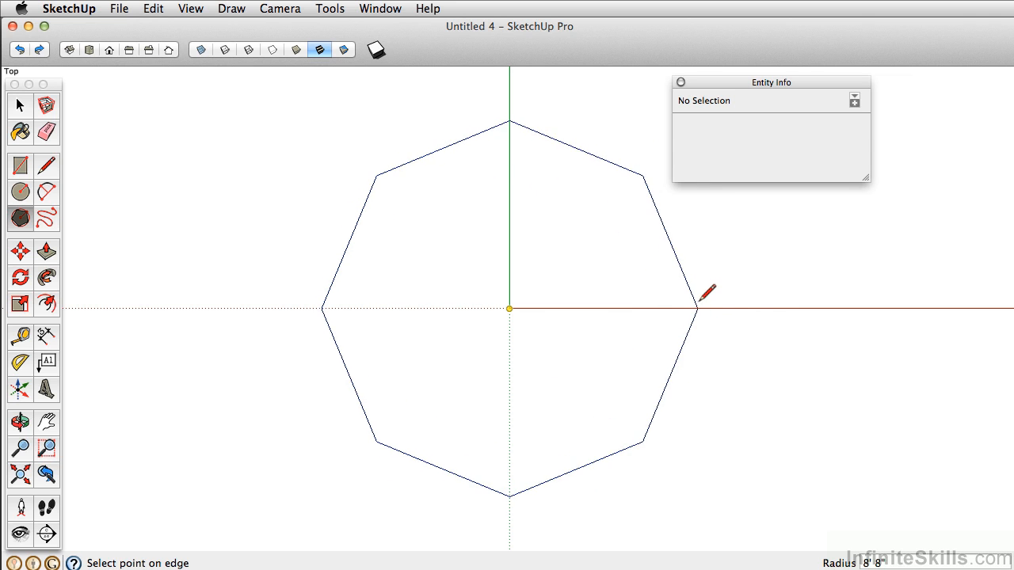
Finish the octagon and change its segments from 8 to 5 in Entity Info
click(697, 309)
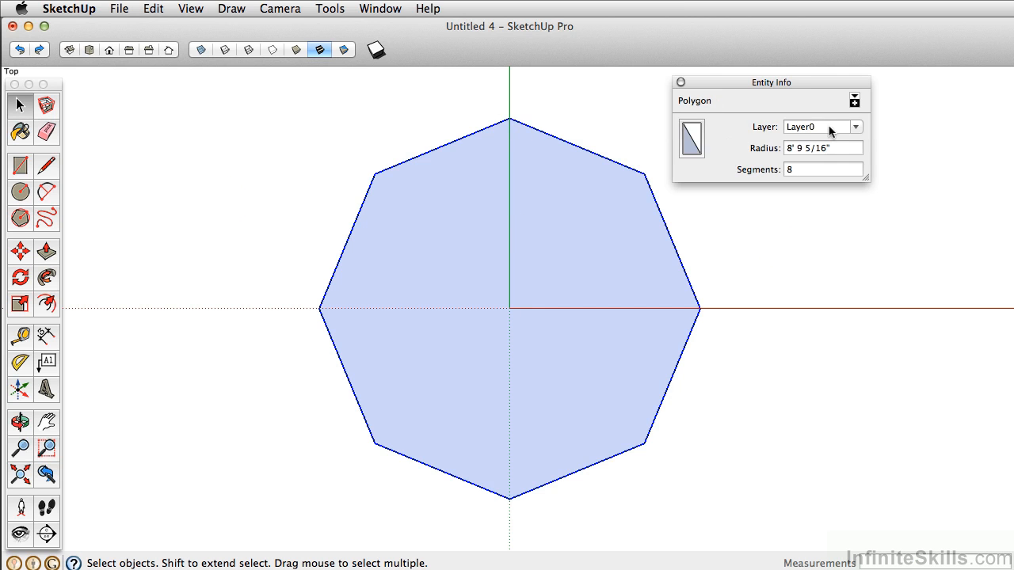
click(822, 168)
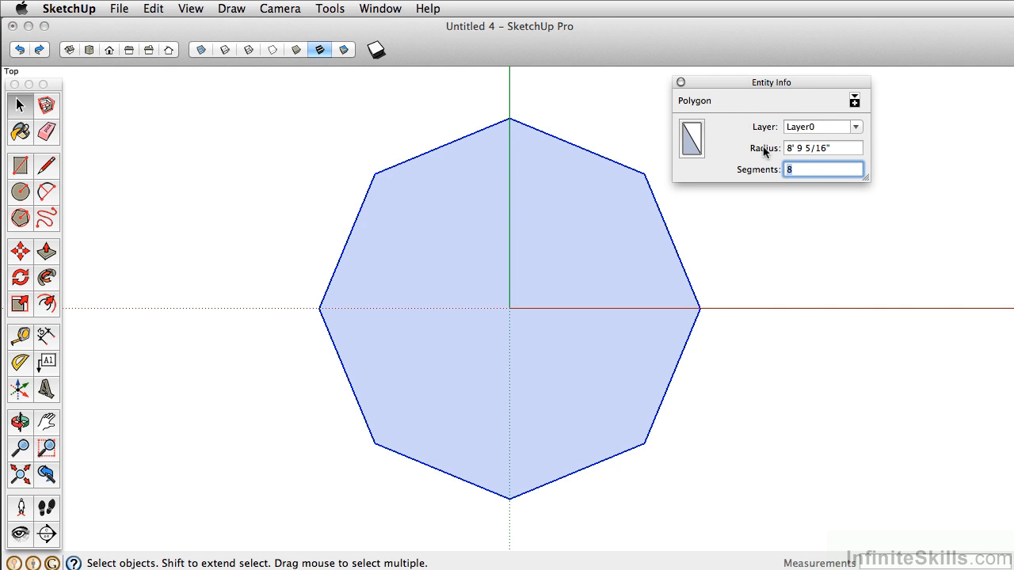
text(5)
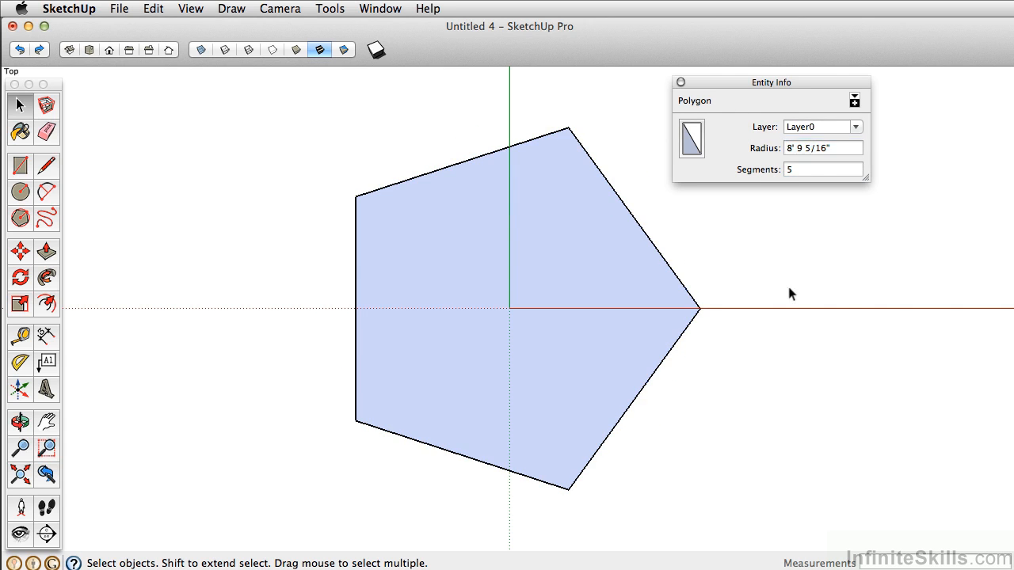
click(224, 316)
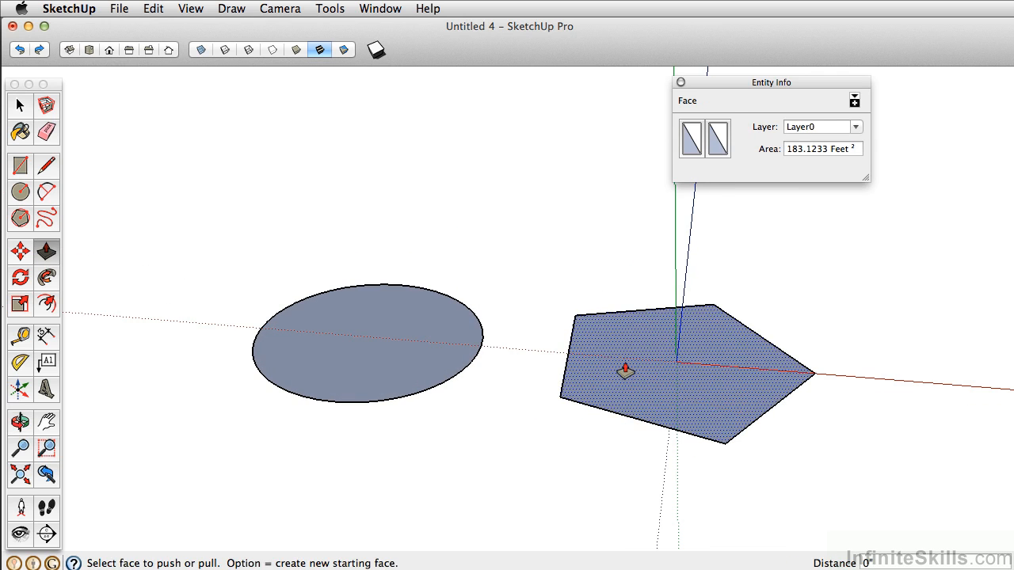
Push/Pull the pentagon up into a prism and turn on View > Hidden Geometry
drag(625, 372, 606, 198)
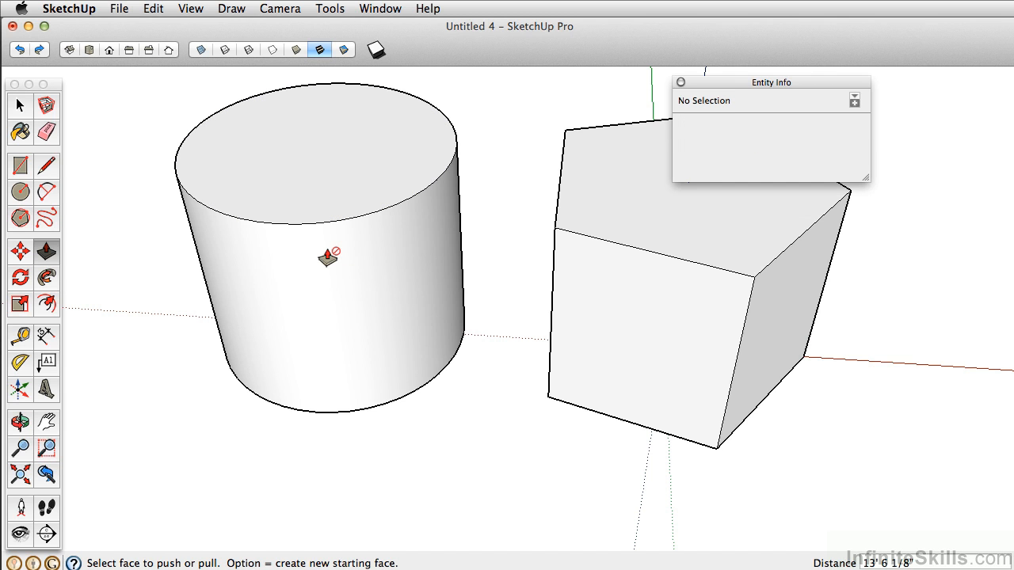
click(190, 9)
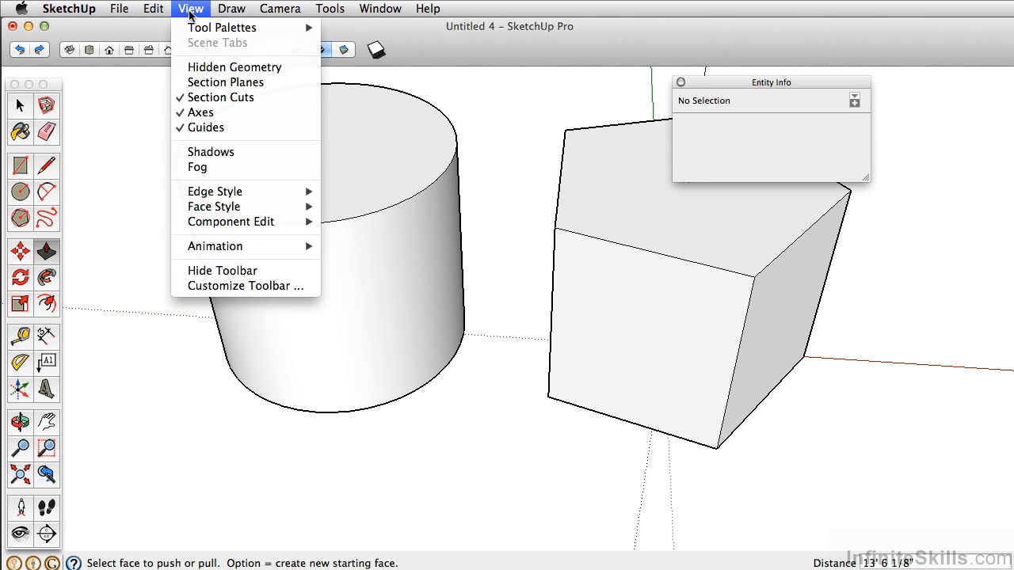
click(234, 67)
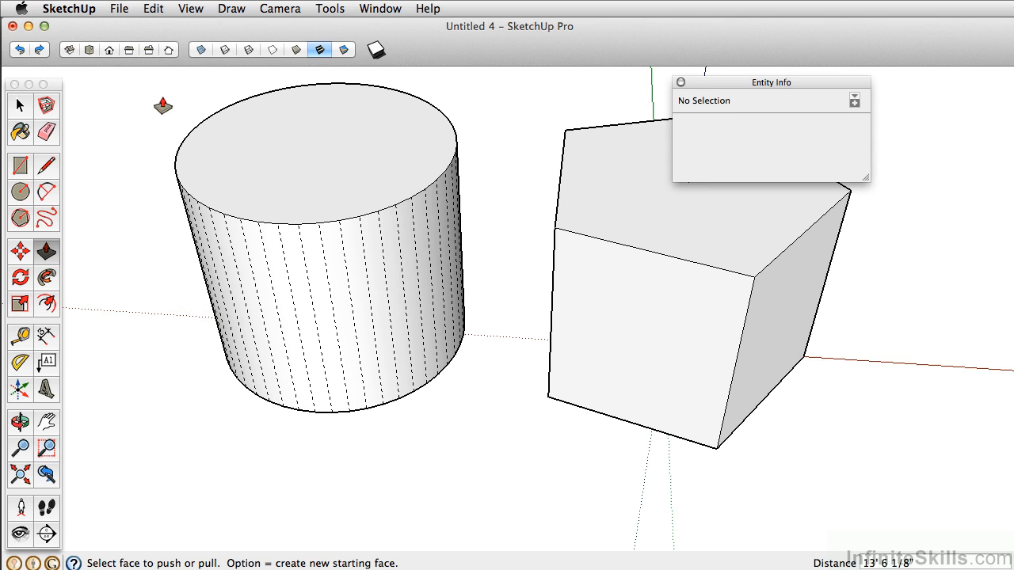